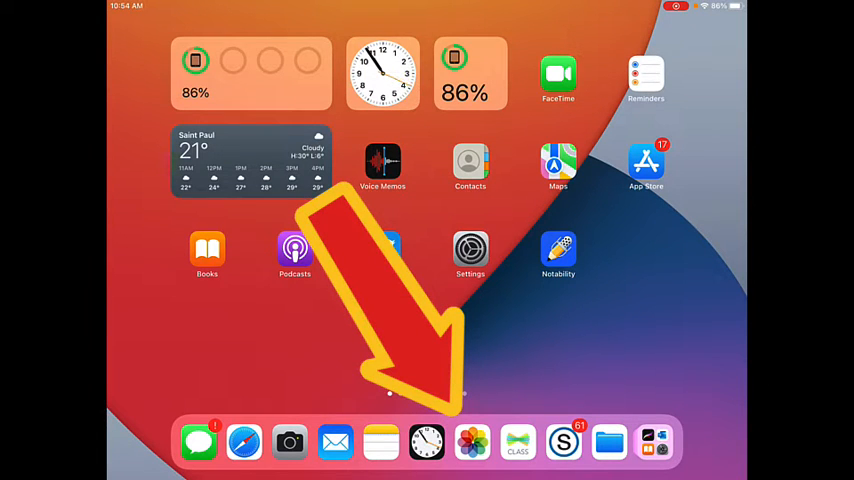
# Open the screen recording video from the Photos library.
pyautogui.click(470, 442)
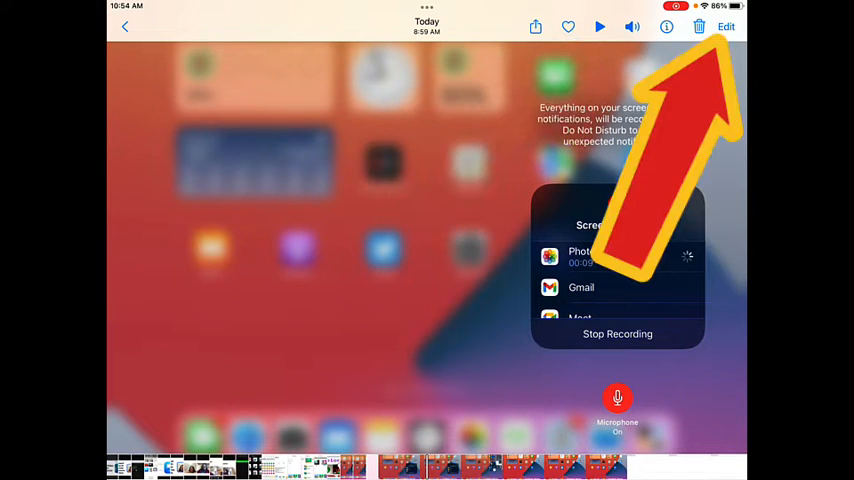
# Enter editing mode for the screen recording with the trimming timeline shown.
pyautogui.click(726, 26)
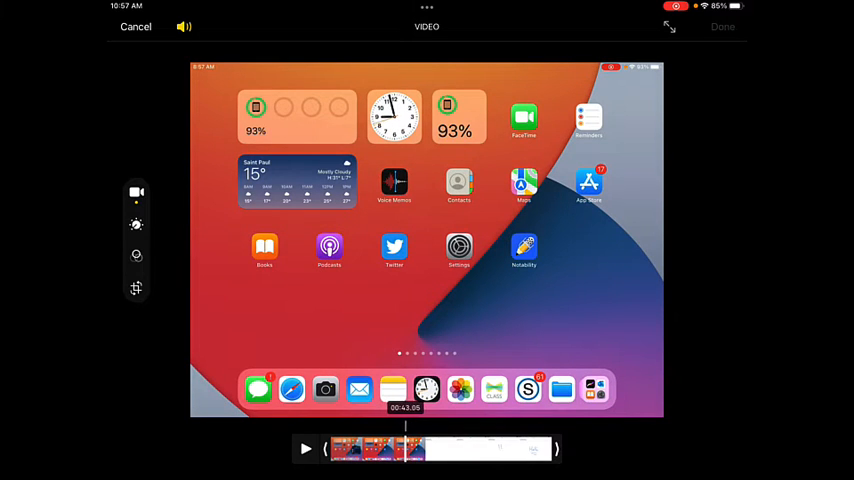
# Trim away the start of the recording and play it to locate the Notability tutorial part.
pyautogui.moveTo(416, 448); pyautogui.dragTo(396, 448)
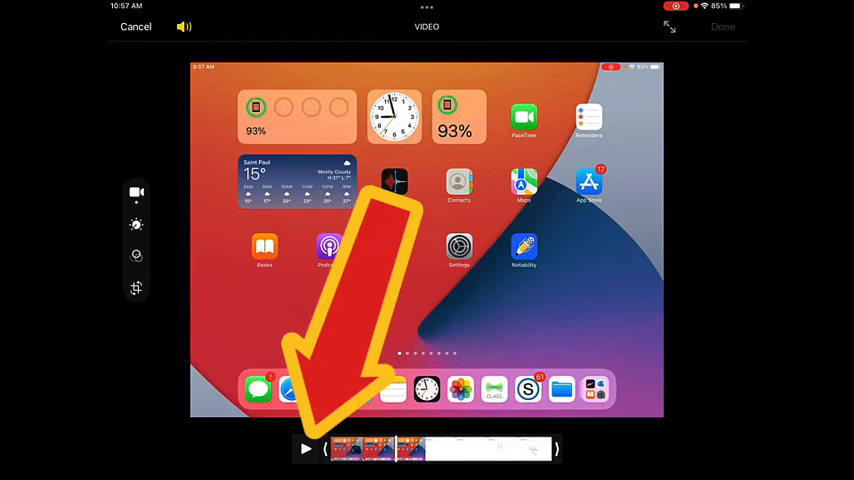
pyautogui.click(304, 448)
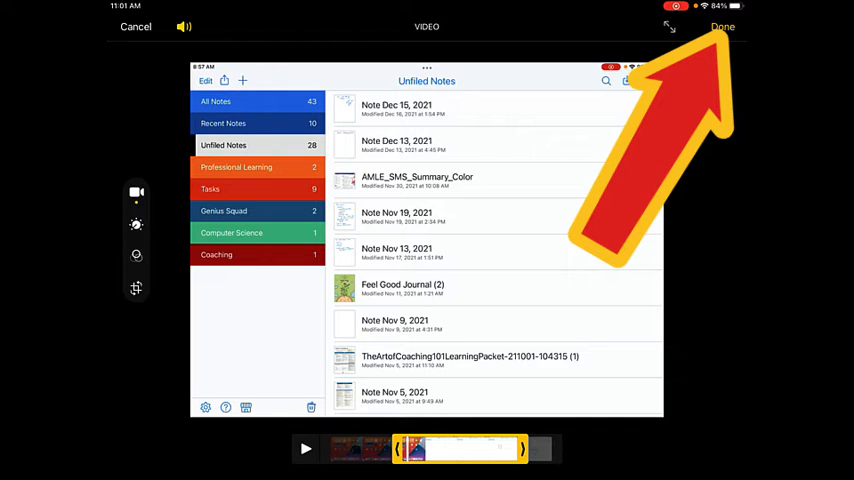
# Save the trimmed recording as a new clip and bring up its sharing options.
pyautogui.click(722, 26)
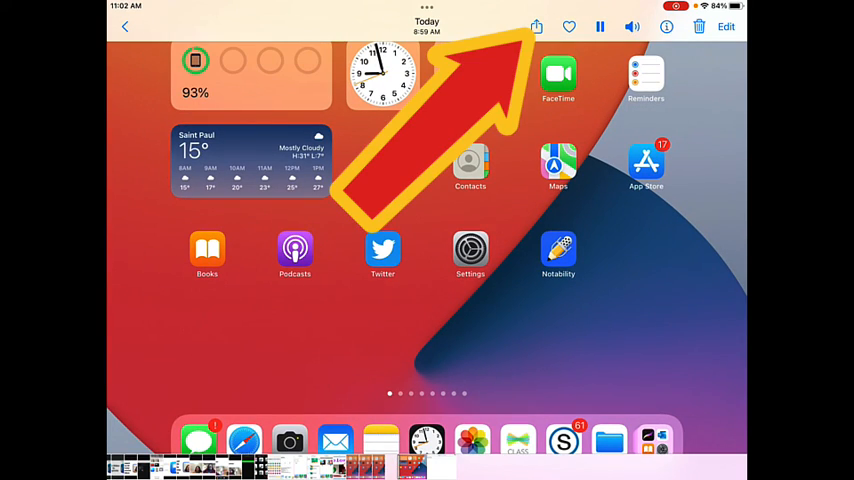
pyautogui.click(536, 28)
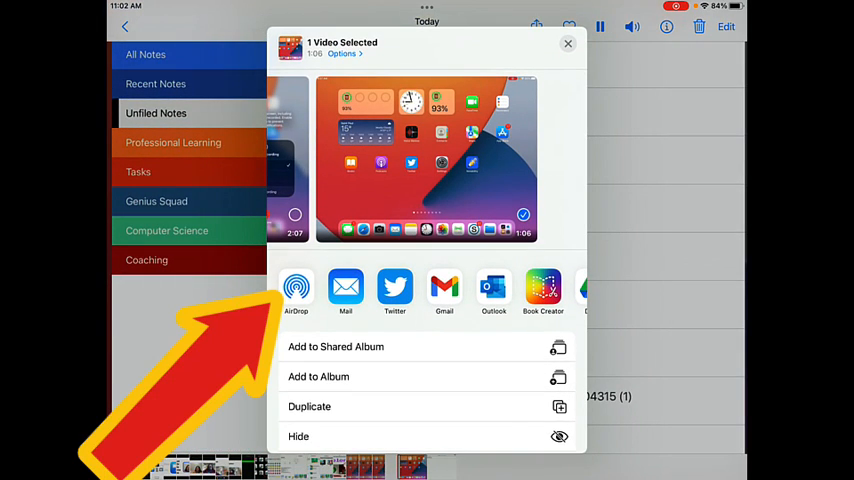